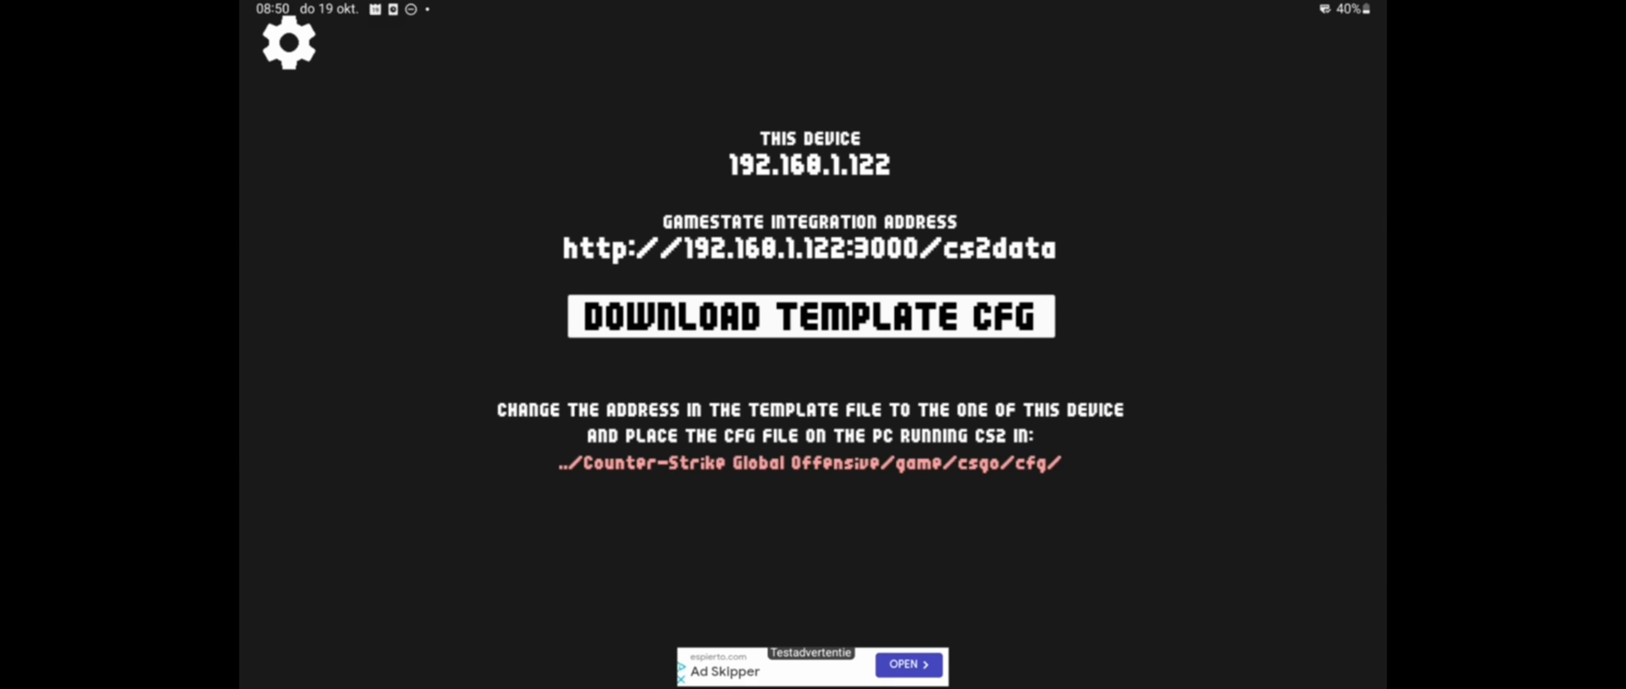
# Download the template gamestate_integration_cs2buddy.cfg and open its further-actions menu.
pyautogui.click(812, 316)
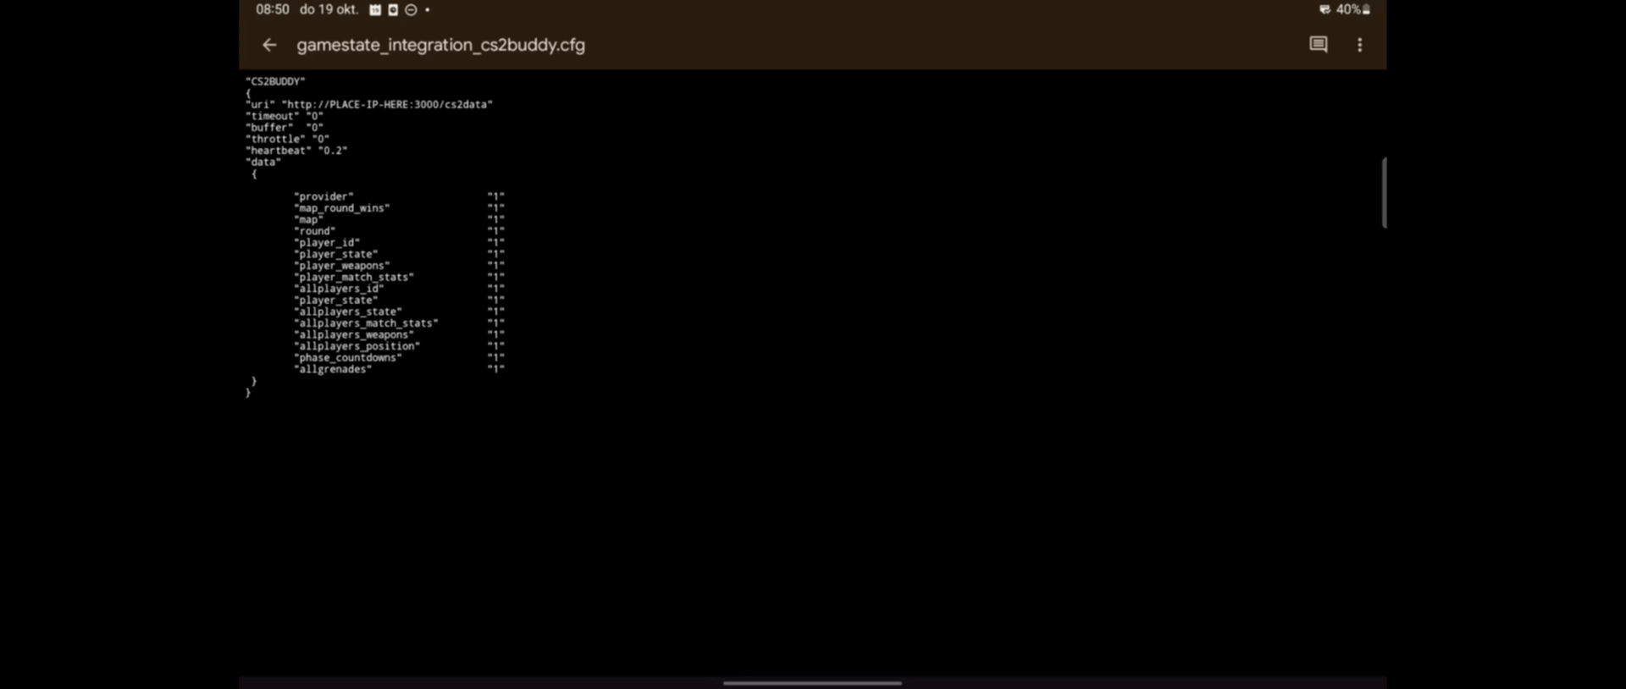
pyautogui.click(1360, 45)
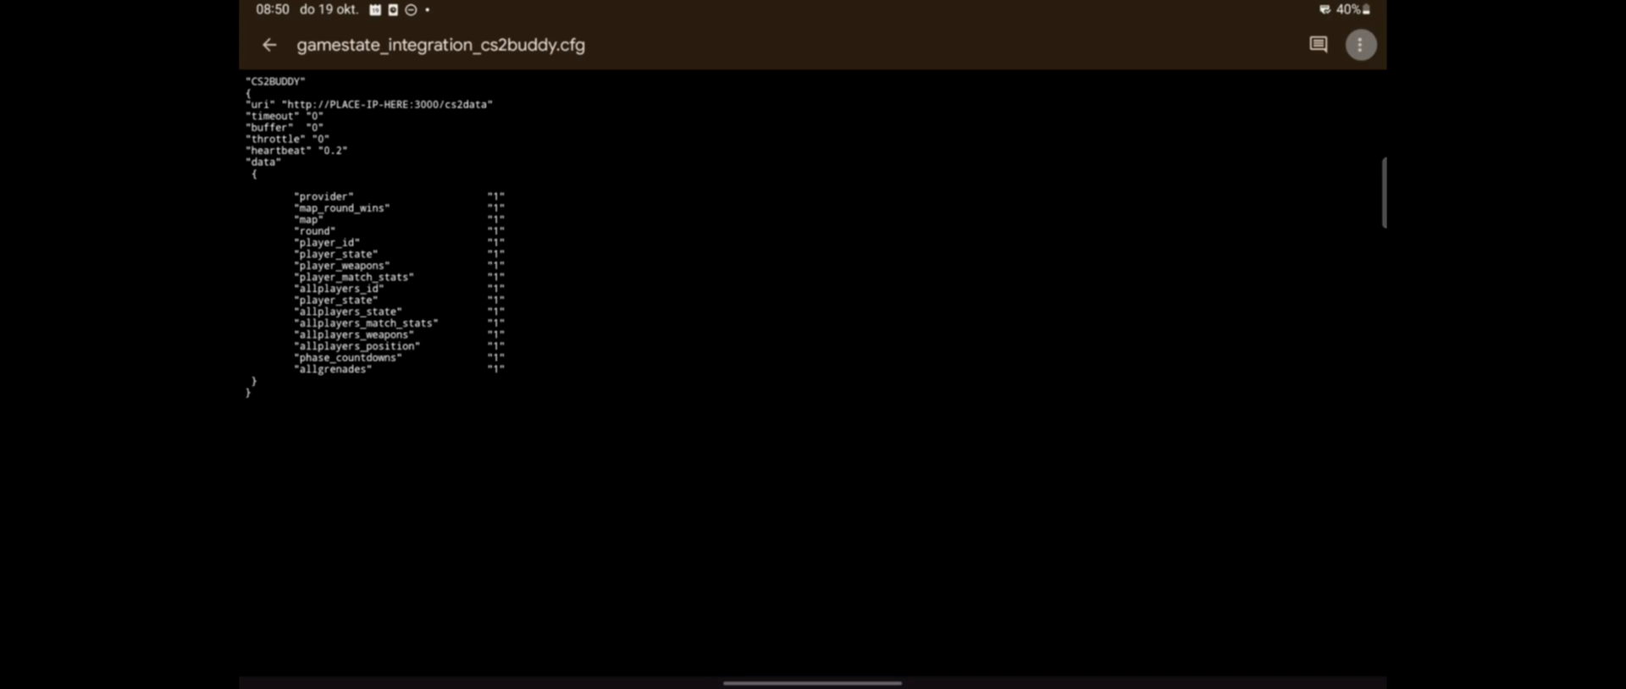
pyautogui.click(1359, 45)
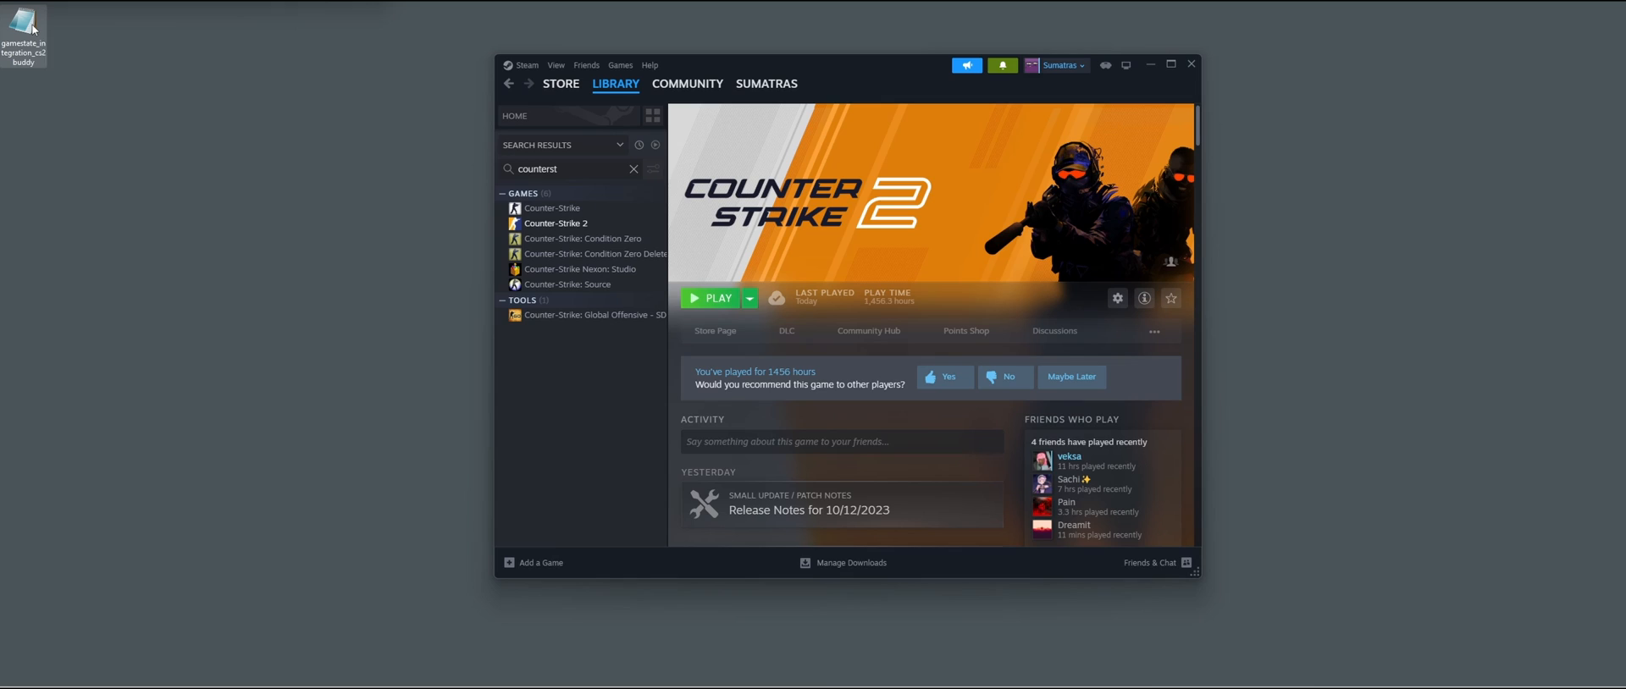
# Open the desktop cfg in Notepad and overwrite PLACE-IP-HERE with 192.168.1.122.
pyautogui.doubleClick(22, 20)
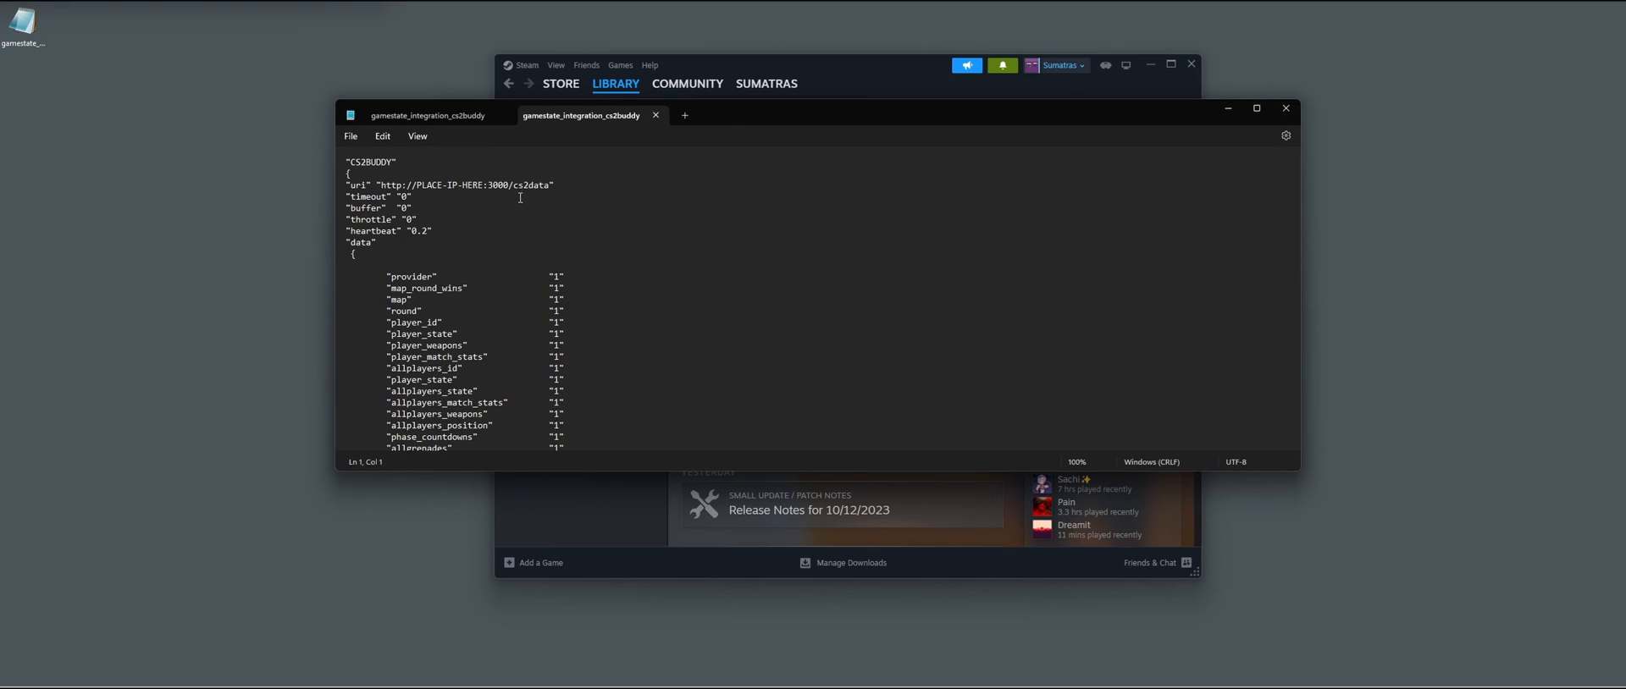
pyautogui.doubleClick(445, 185)
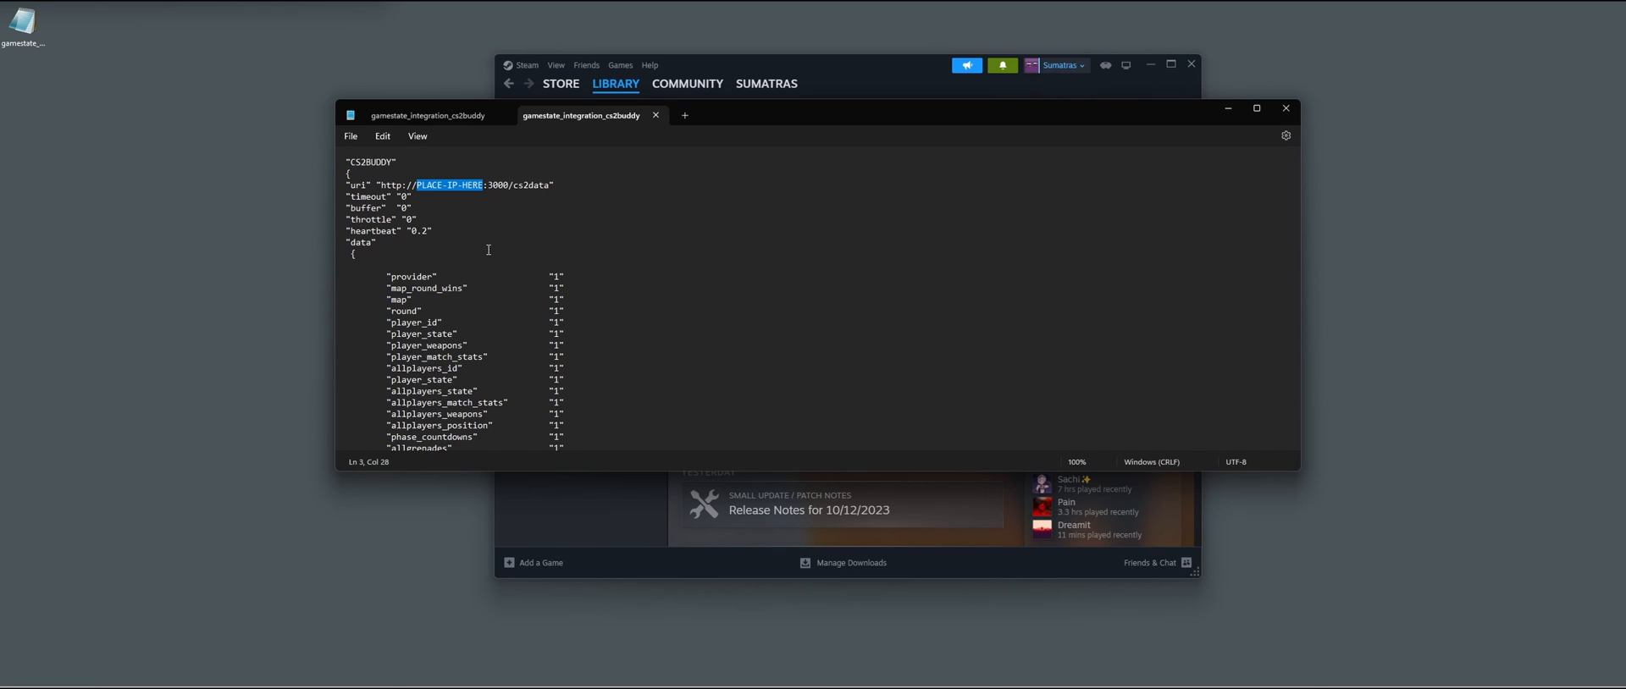
pyautogui.write('19')
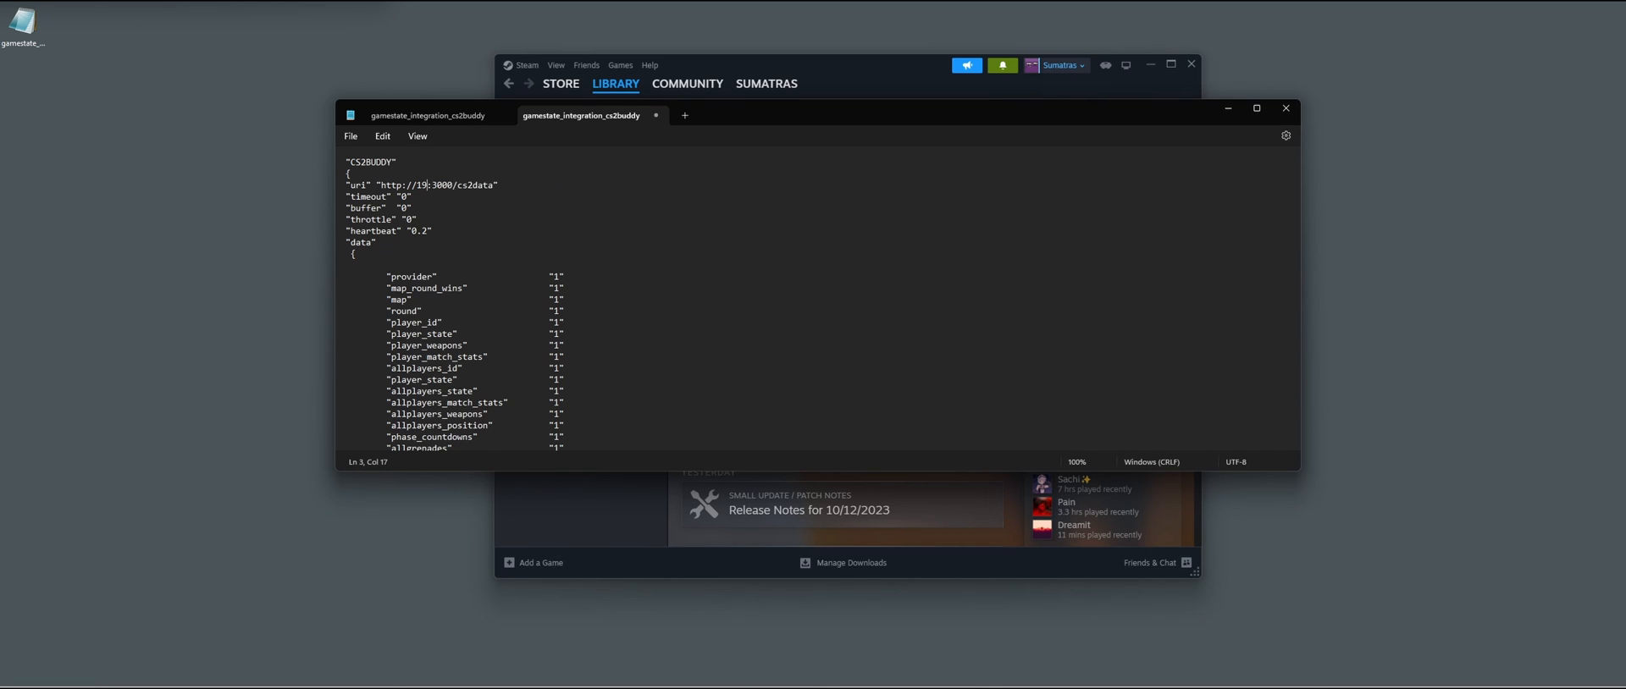
pyautogui.write('2.16')
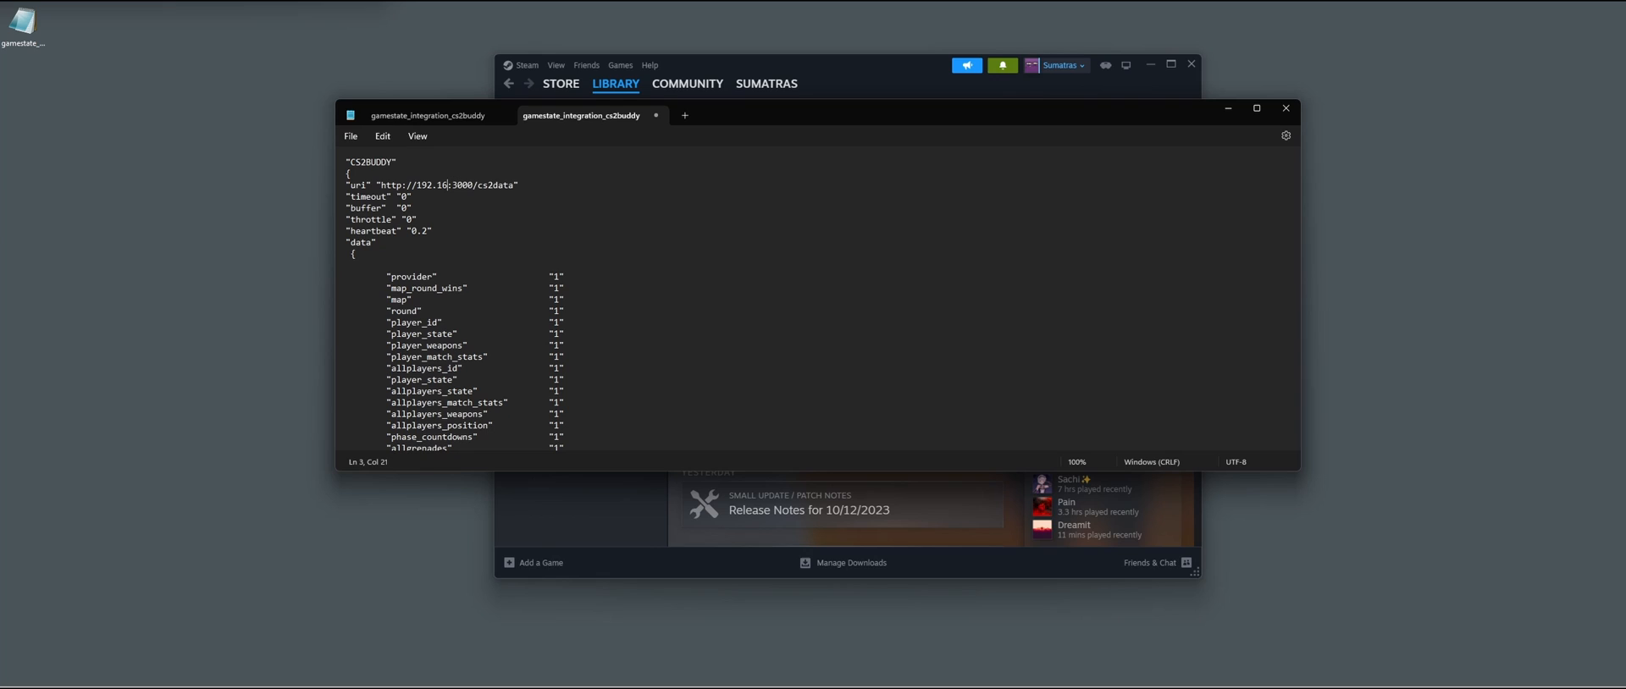
pyautogui.write('8.1.122')
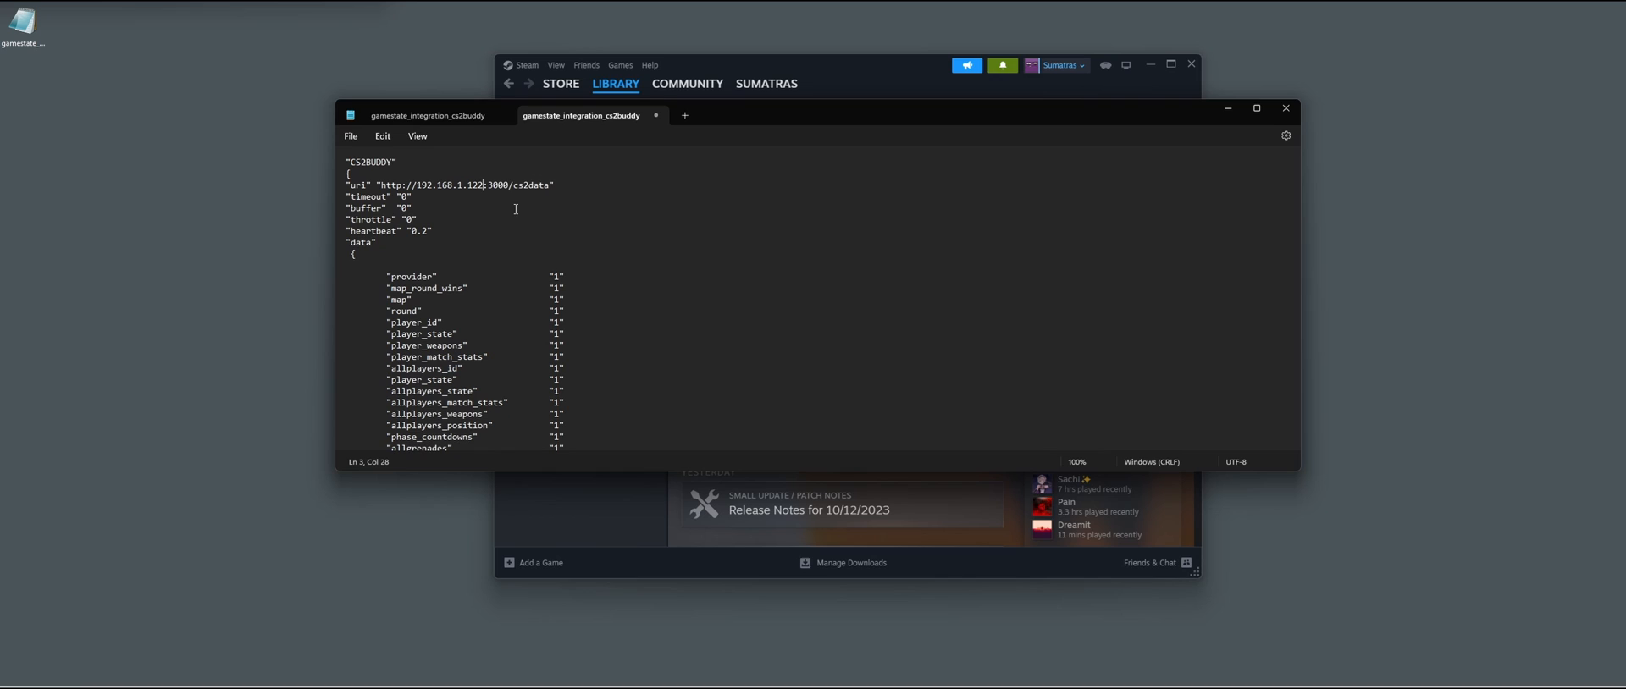
pyautogui.moveTo(923, 279)
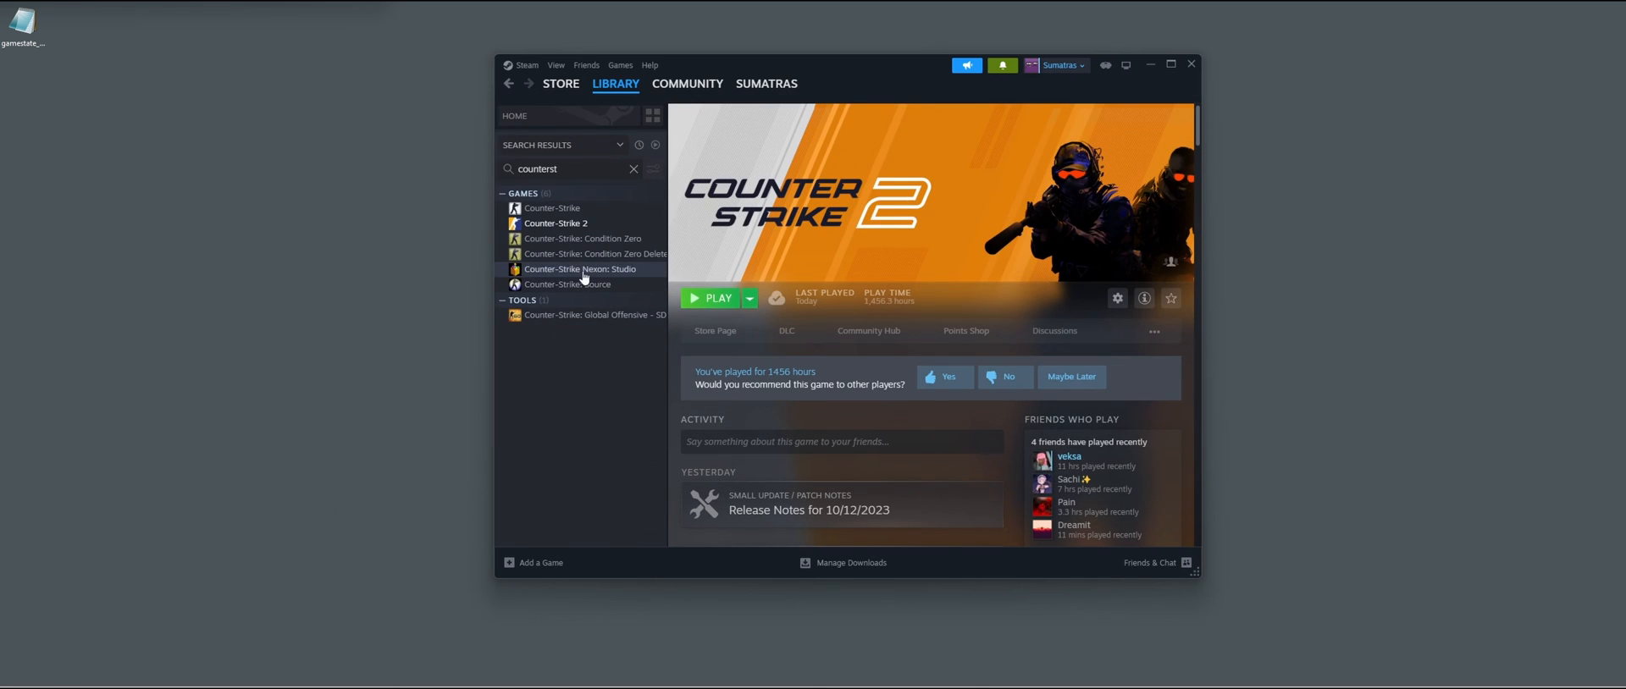
# Browse Counter-Strike 2's local files and navigate into game\csgo\cfg to place the config.
pyautogui.rightClick(558, 223)
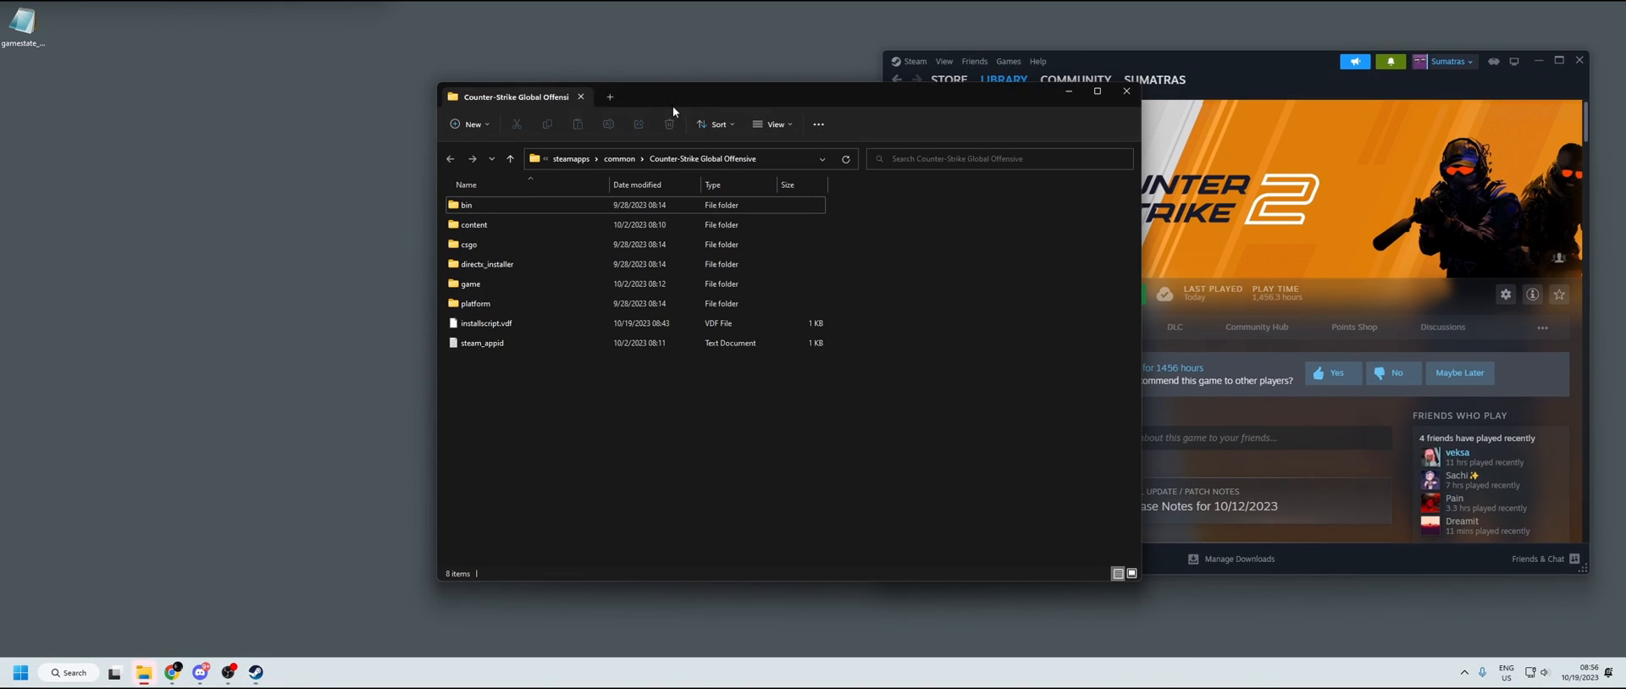
pyautogui.click(471, 283)
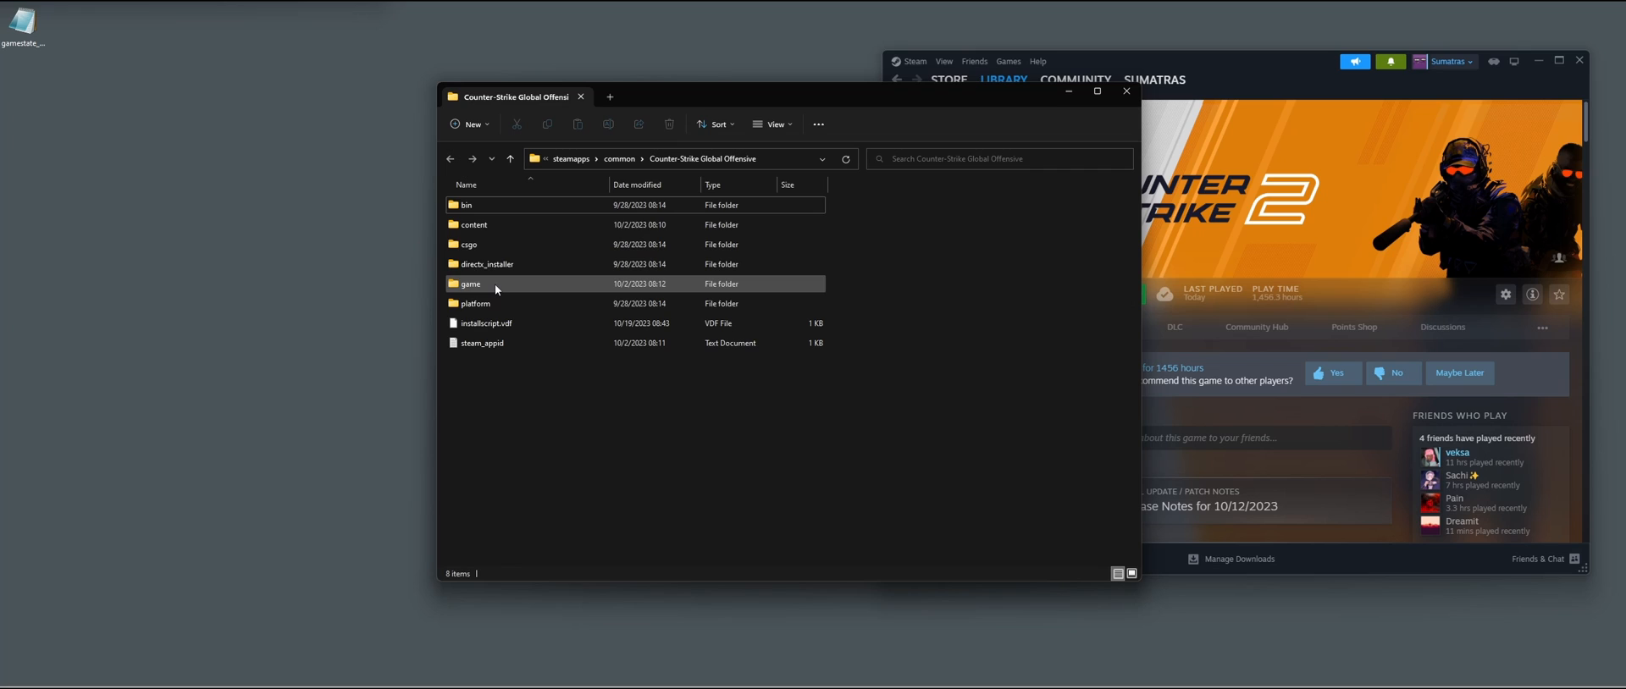
pyautogui.doubleClick(471, 283)
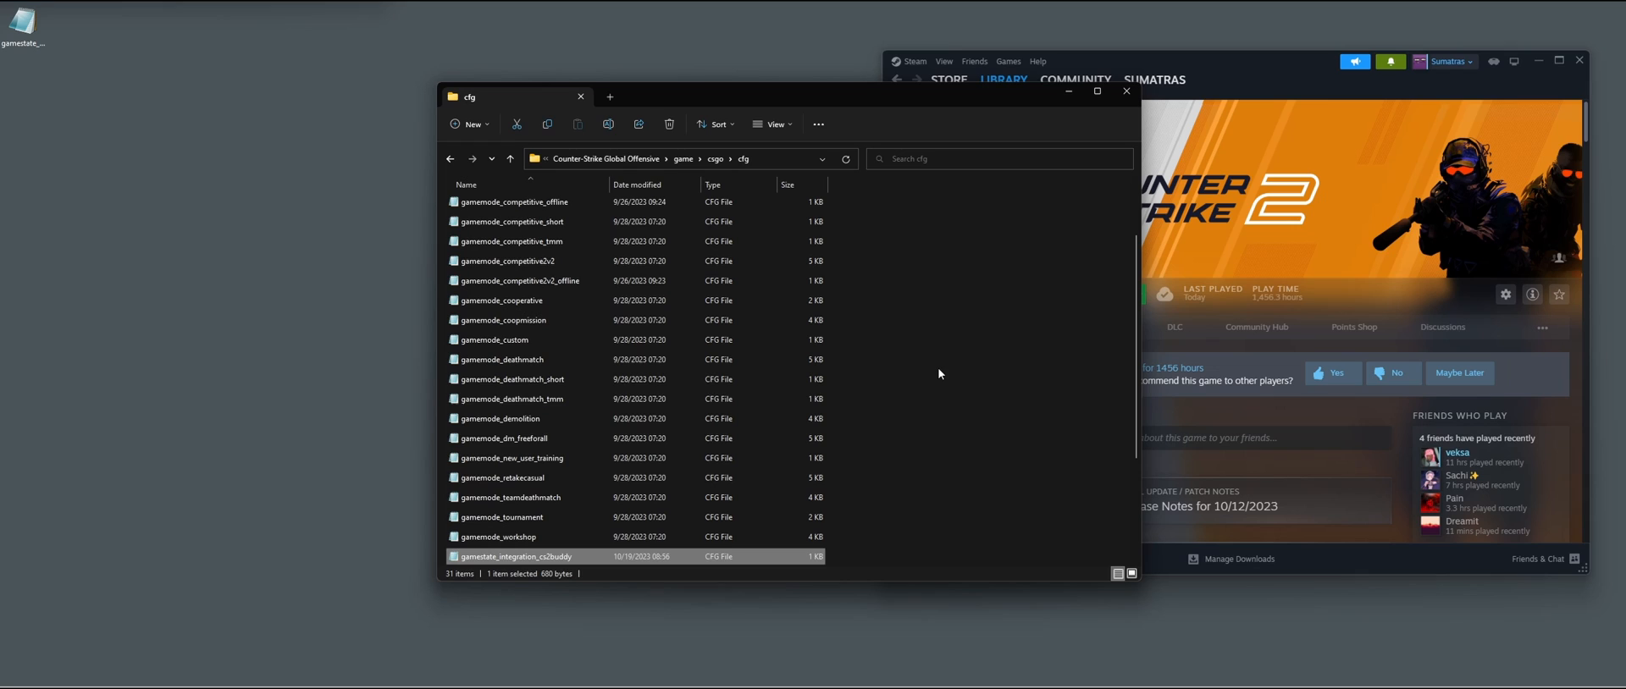
pyautogui.scroll(-3)
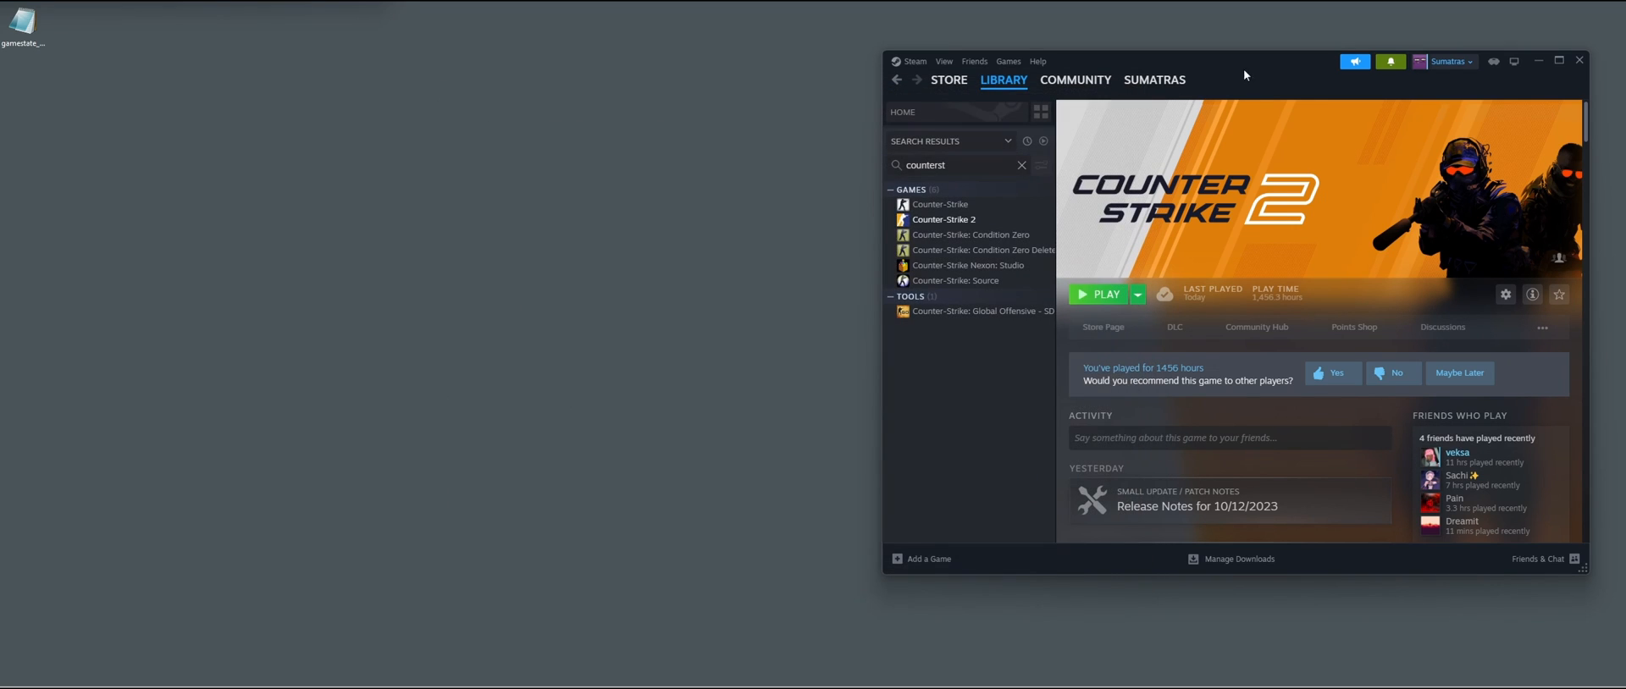
# Launch Counter-Strike 2 from Steam with the regular Play option.
pyautogui.click(1097, 295)
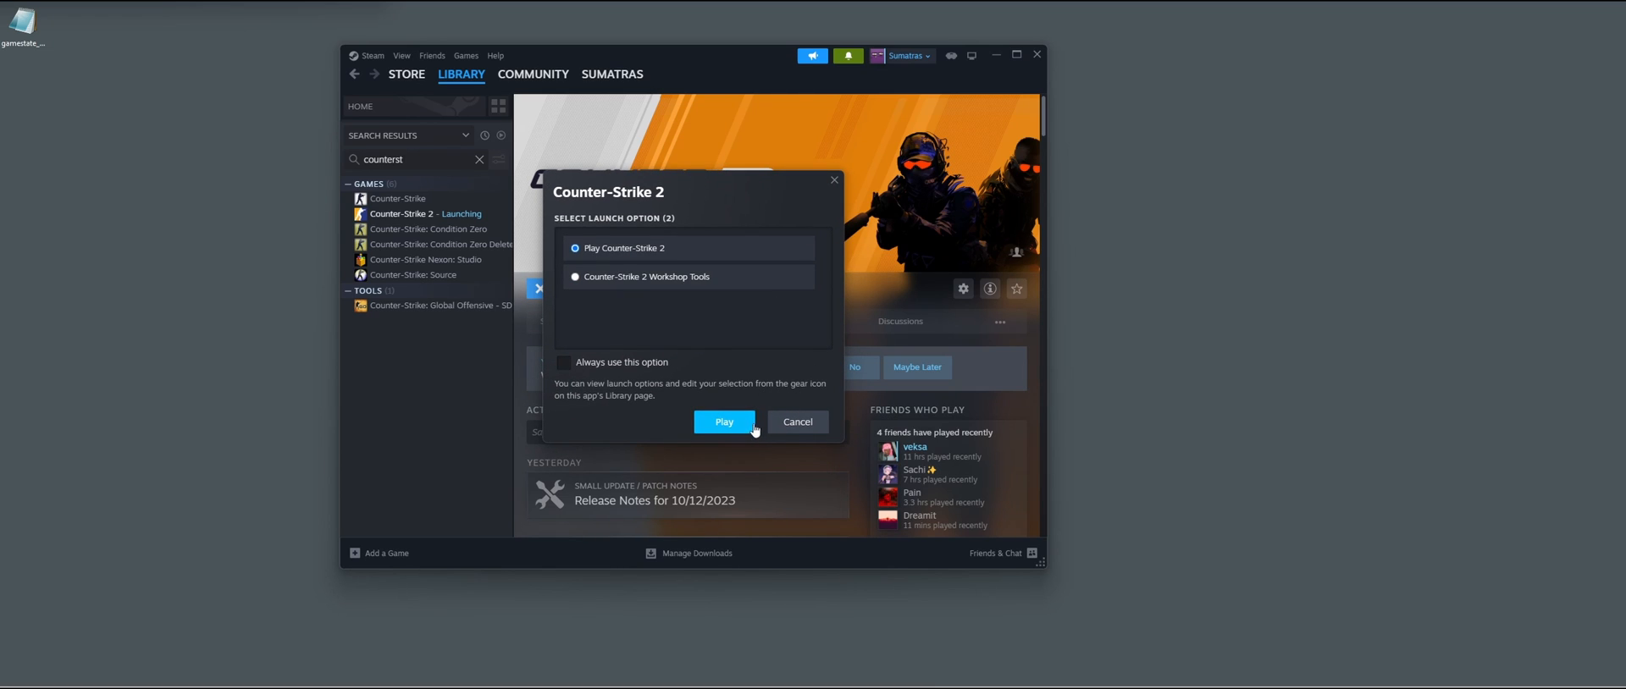
pyautogui.click(723, 422)
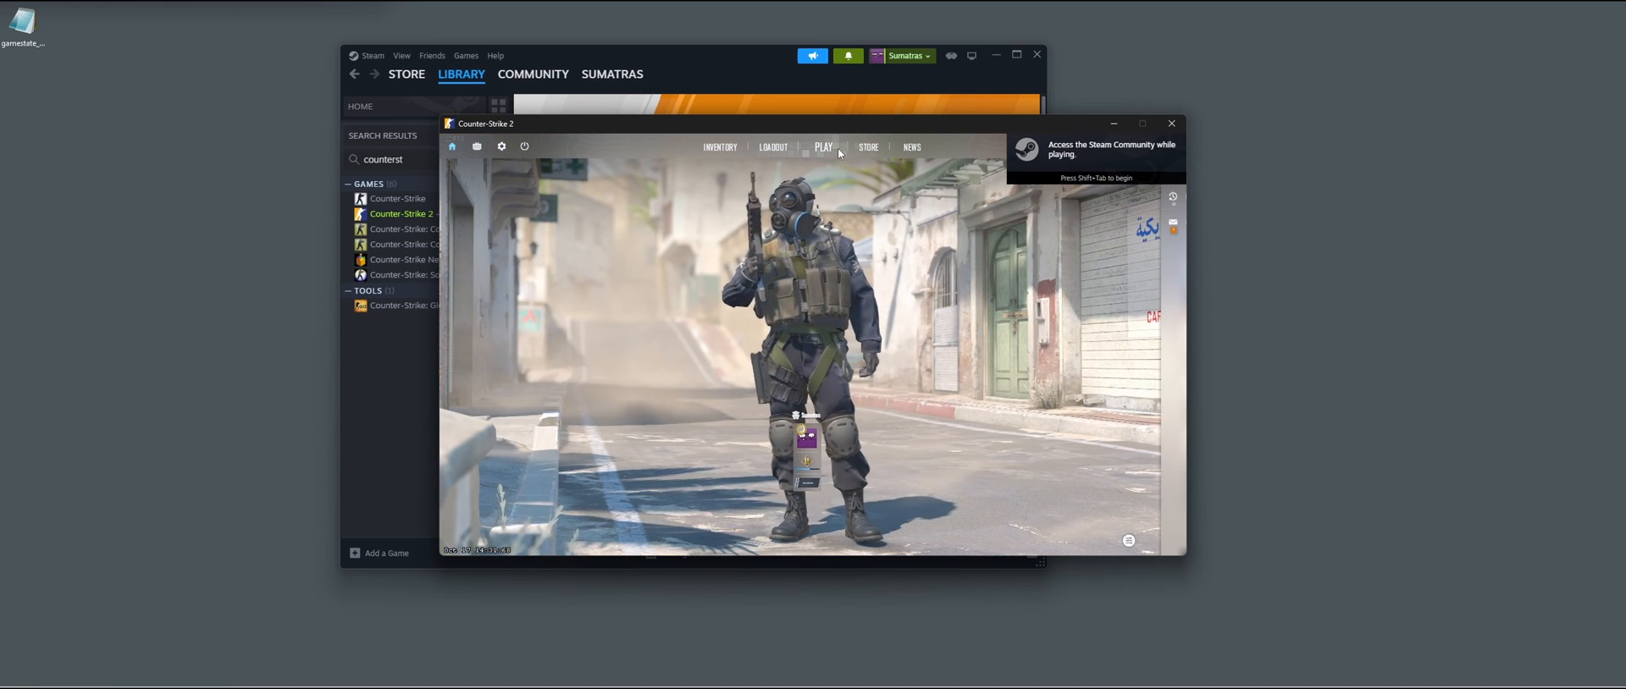
# Start a Practice Competitive match on Dust II.
pyautogui.click(823, 147)
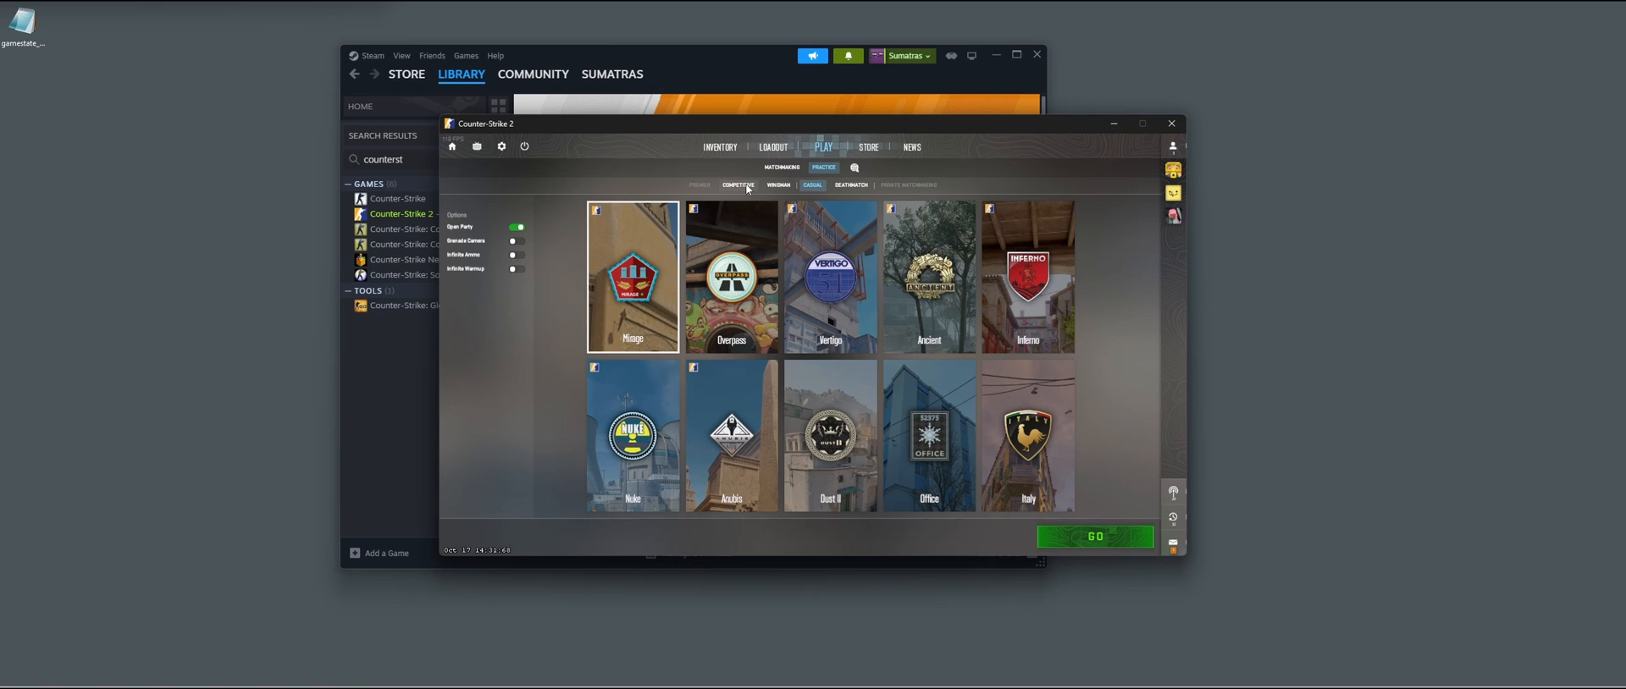
pyautogui.click(813, 186)
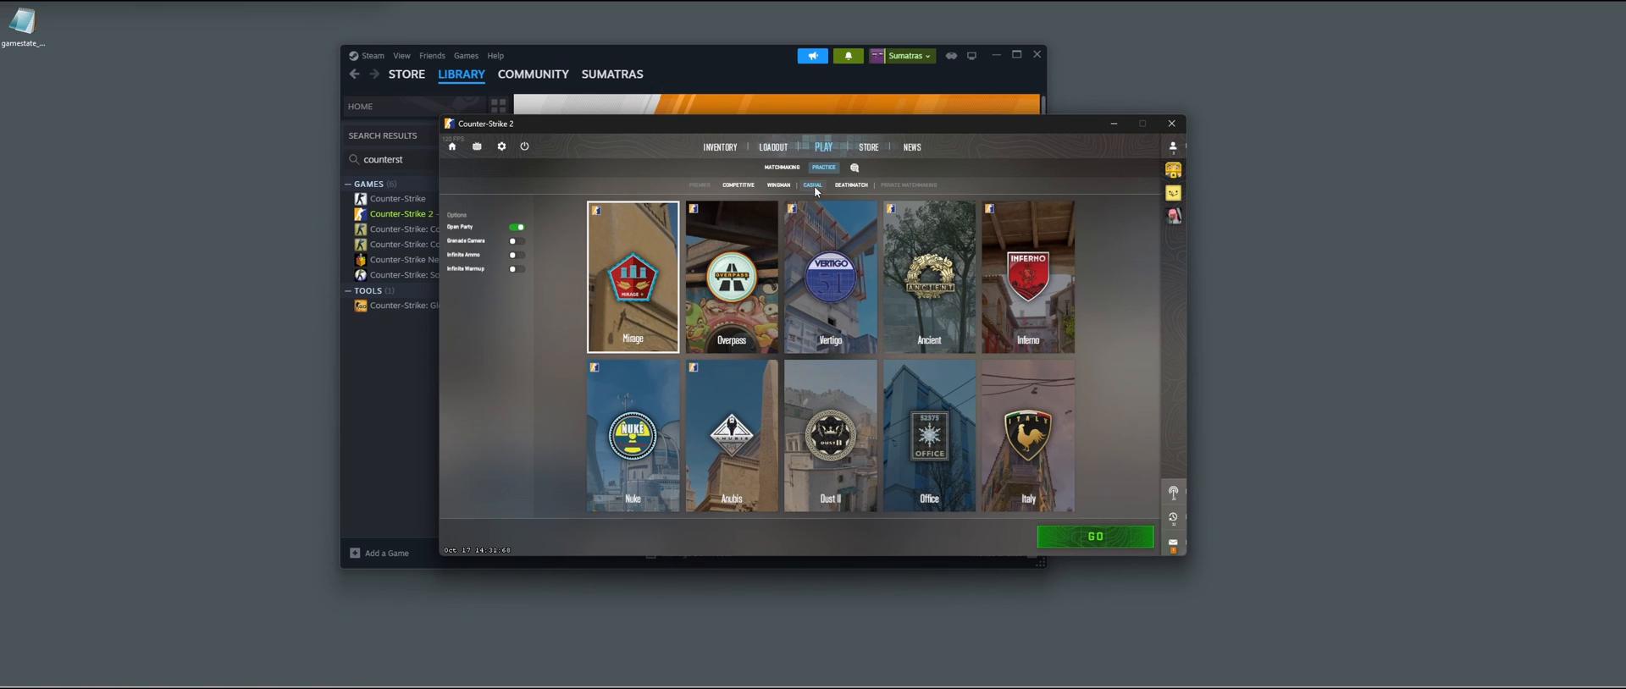
pyautogui.click(738, 185)
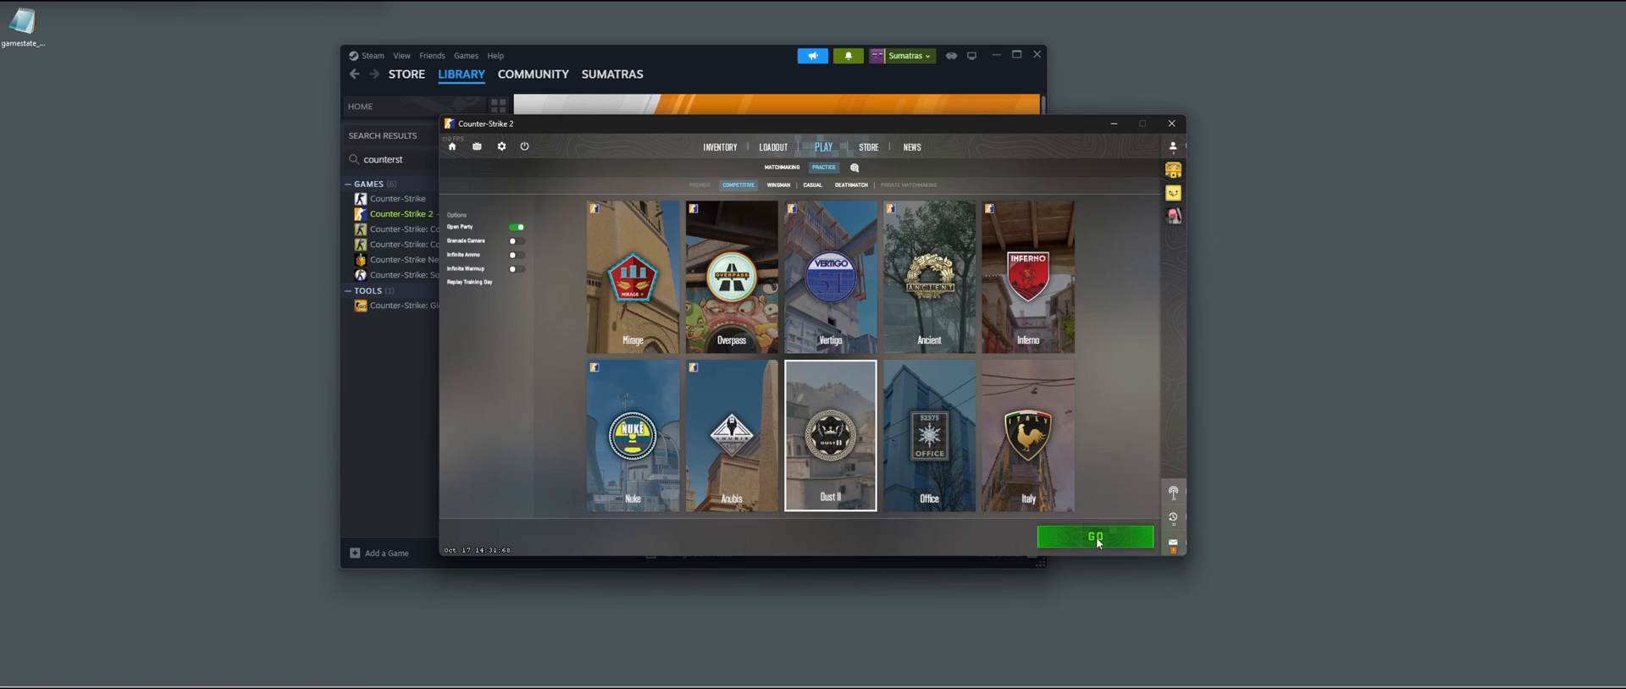
pyautogui.click(1095, 537)
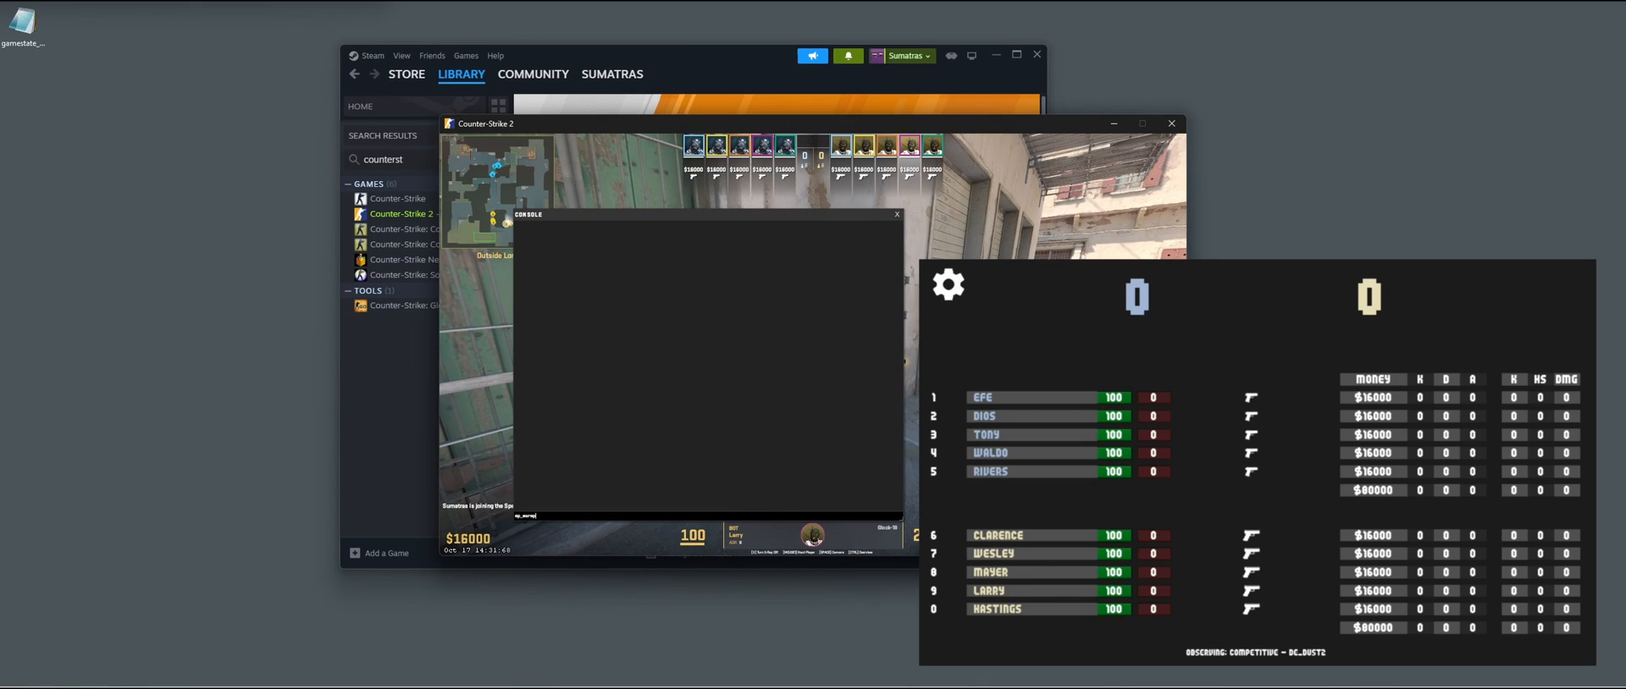
# Enter the mp_warmup command in the console while CS2 Buddy shows the scoreboard.
pyautogui.write('mp_warmup_')
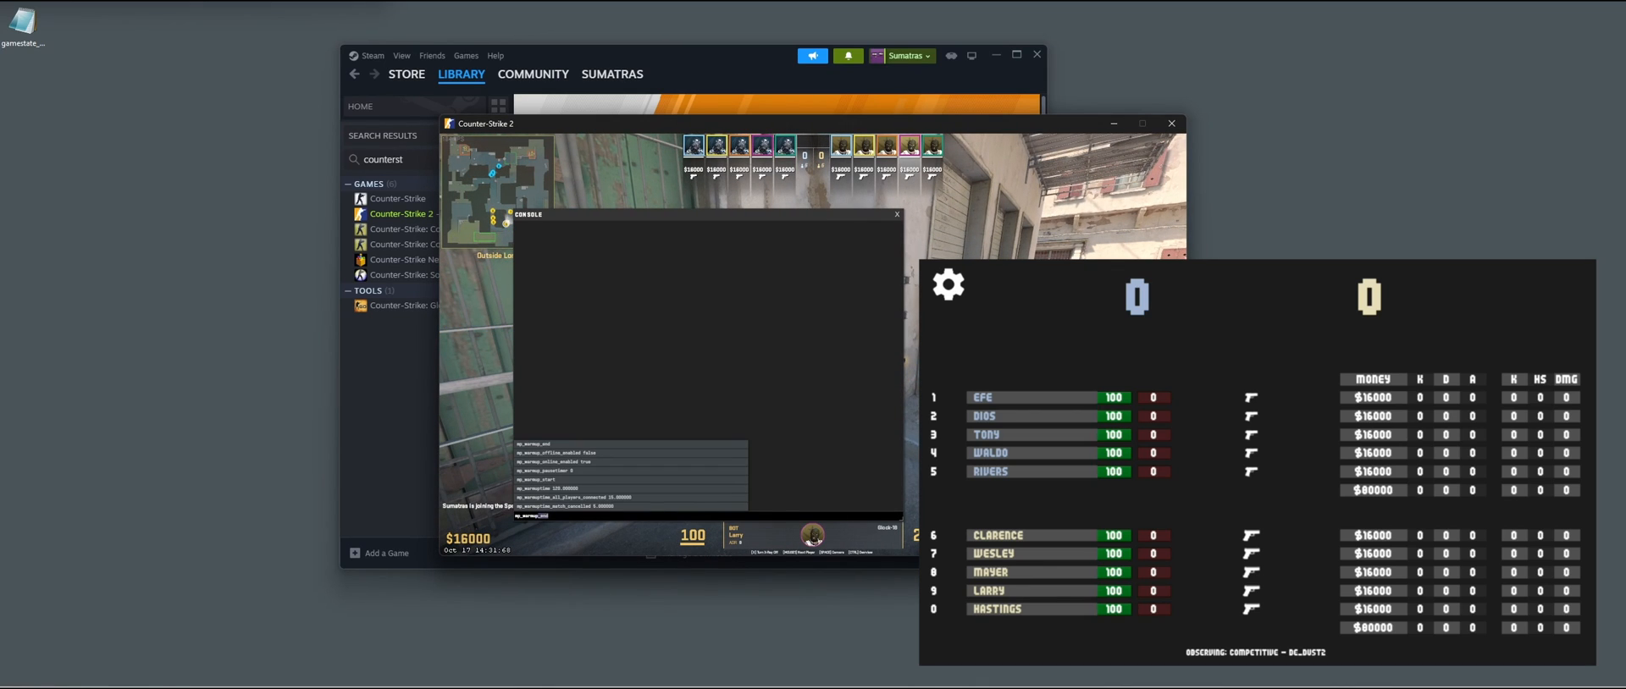